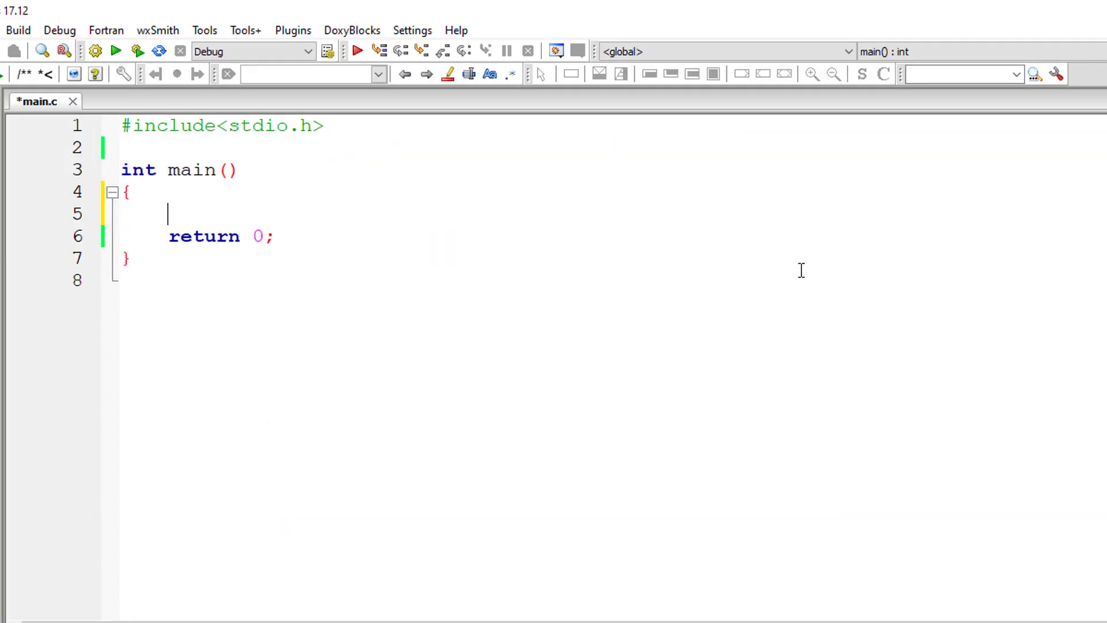
# Declare int start, end and sum = 0, and add a printf prompt for the start and end values
pyautogui.write('int start, end,')
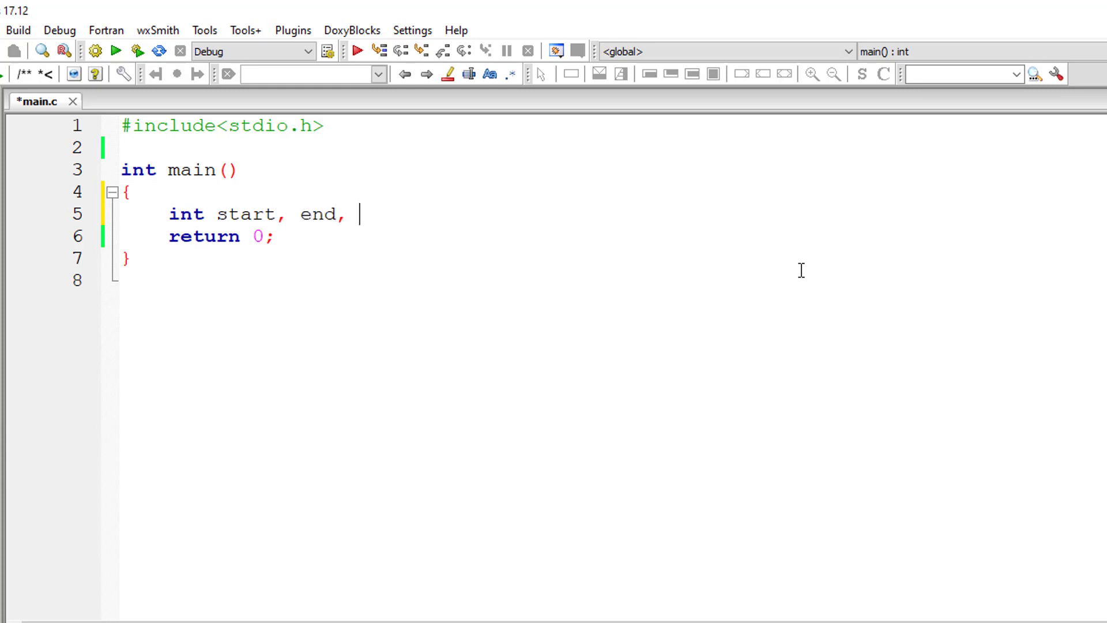
pyautogui.write('sum = 0;')
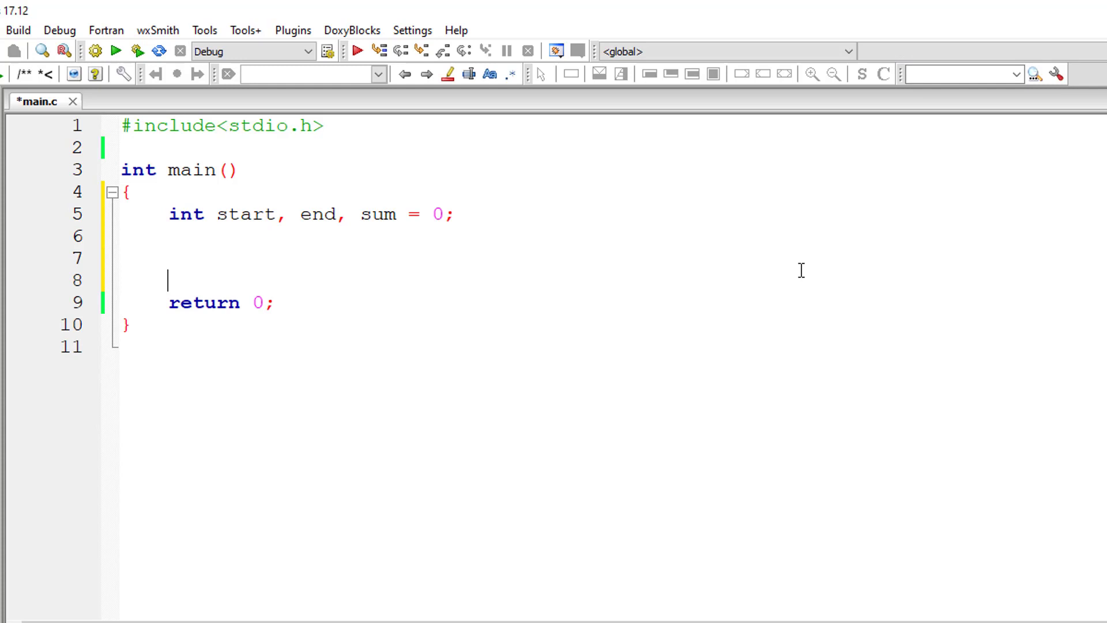
pyautogui.write('printf("Enter')
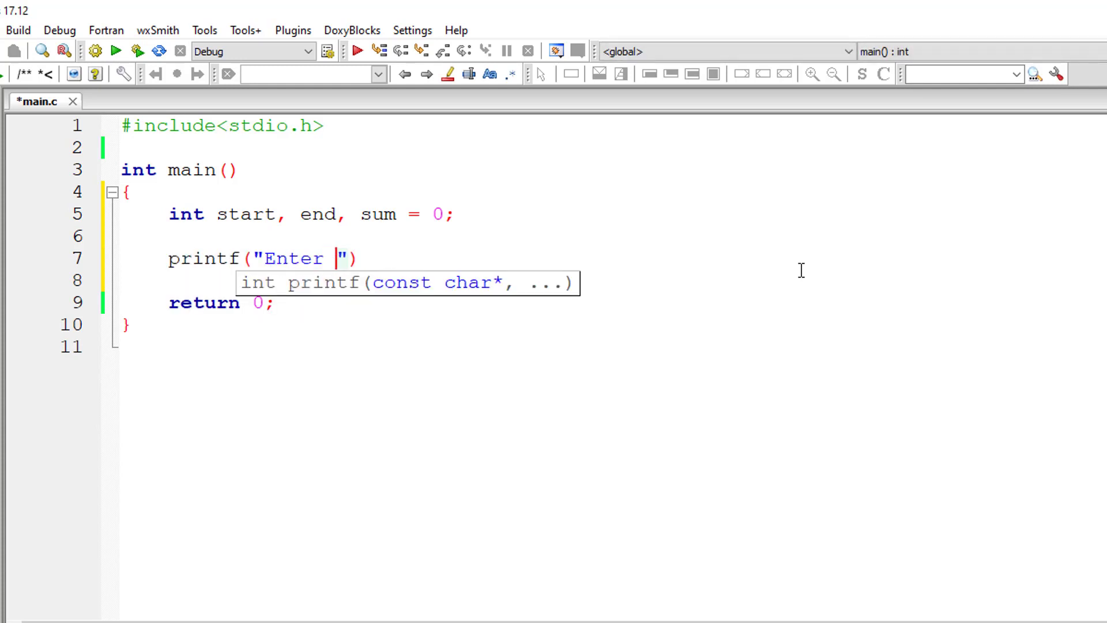
pyautogui.write('start and end value\\n')
pyautogui.write('sc')
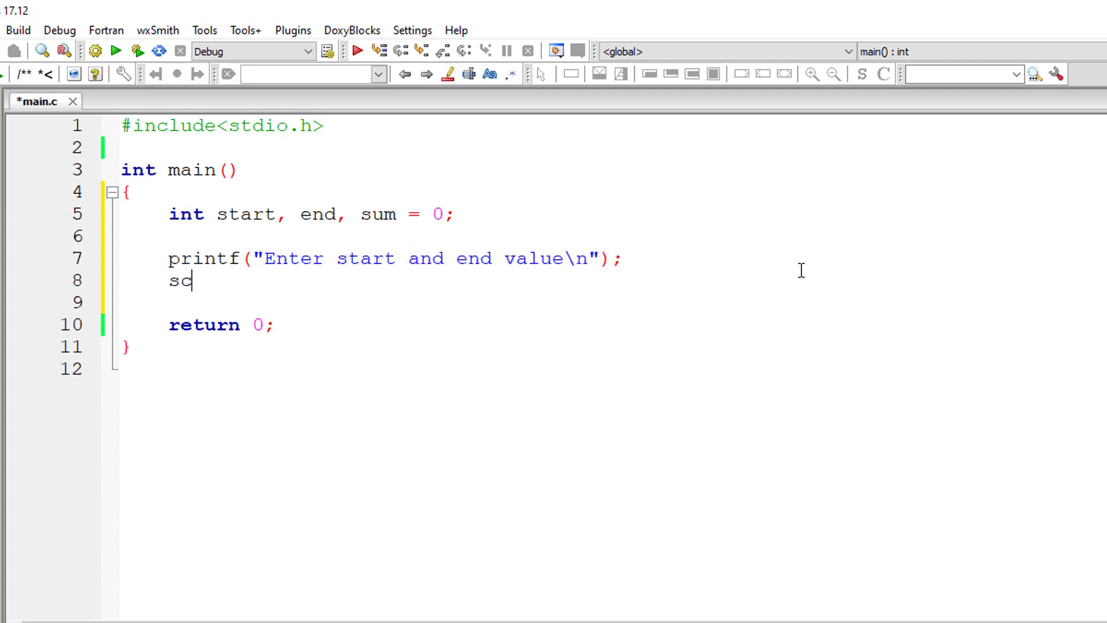
# Read both values with scanf("%d%d", &start, &end)
pyautogui.write('anf("%d")')
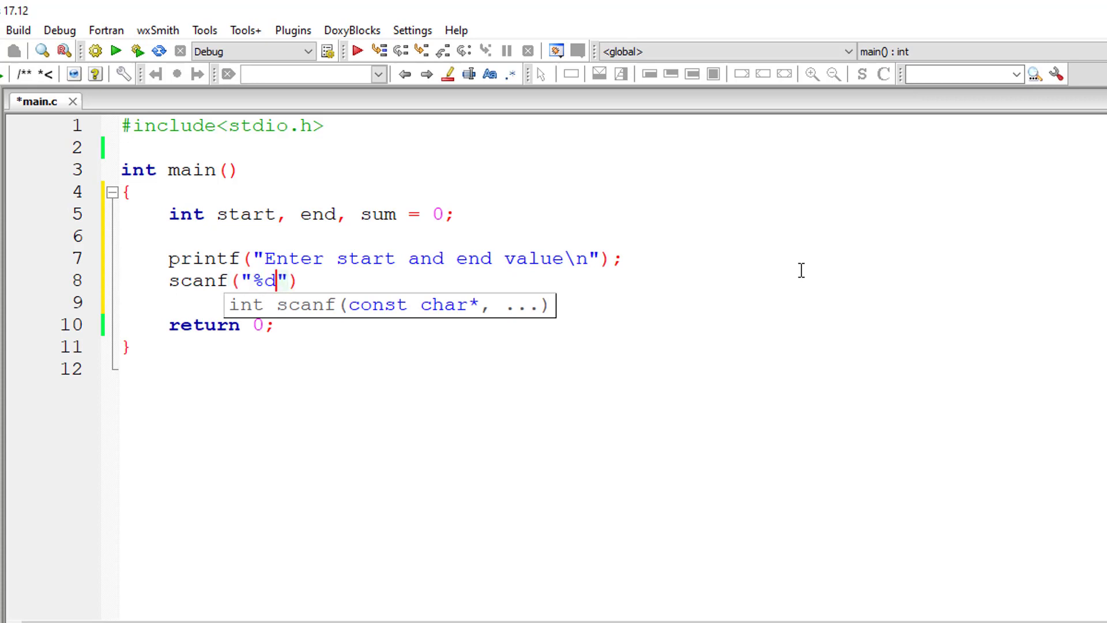
pyautogui.write('%d,')
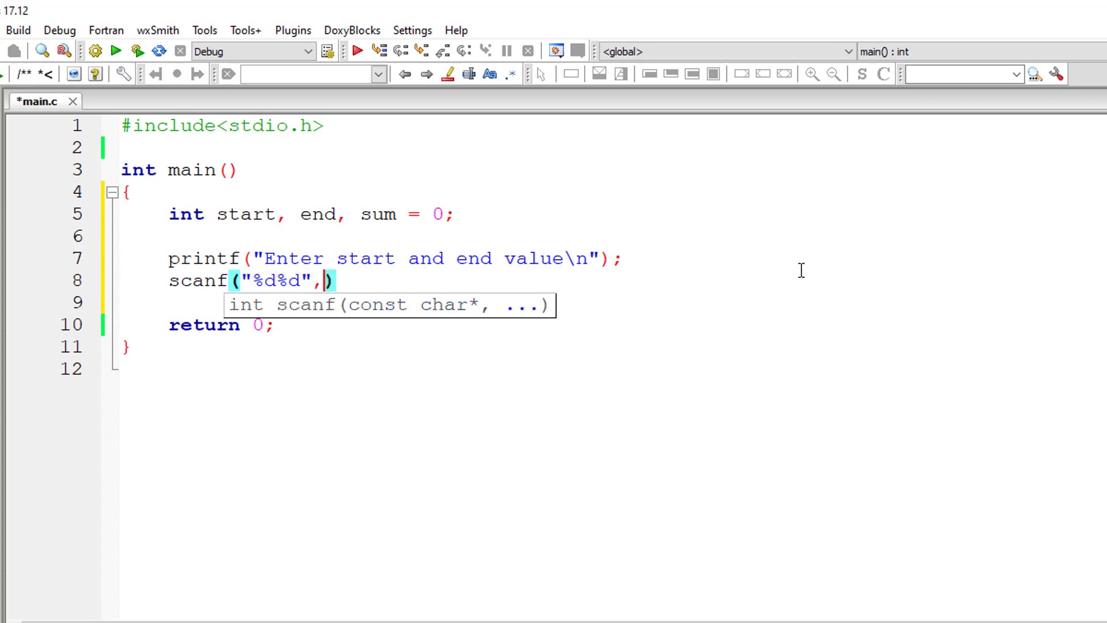
pyautogui.write('&start,')
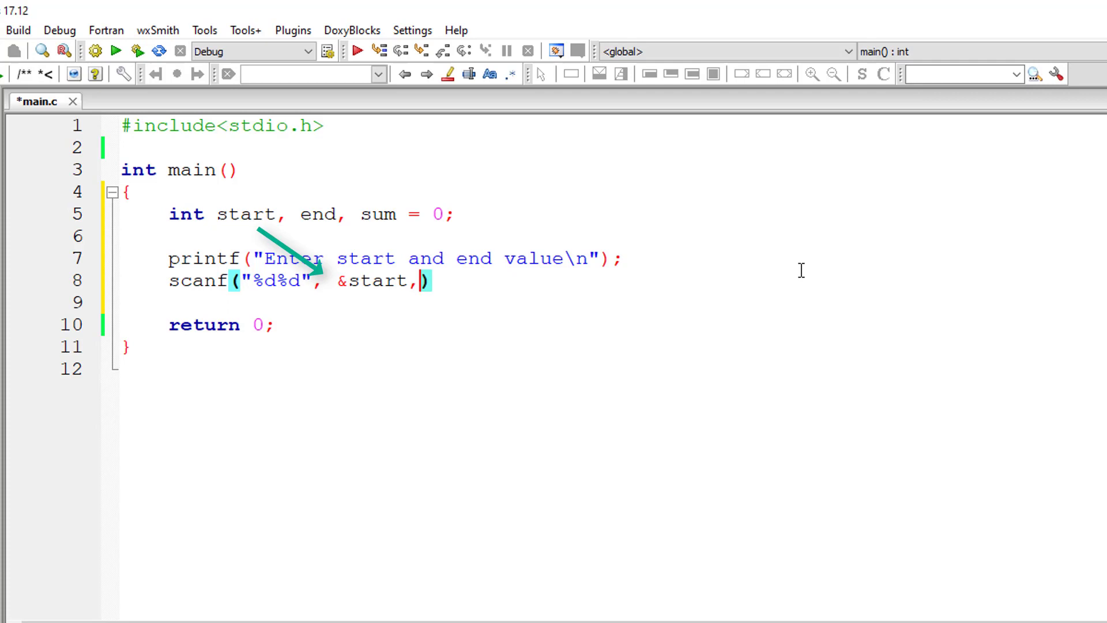
pyautogui.write('&end')
pyautogui.write('whi')
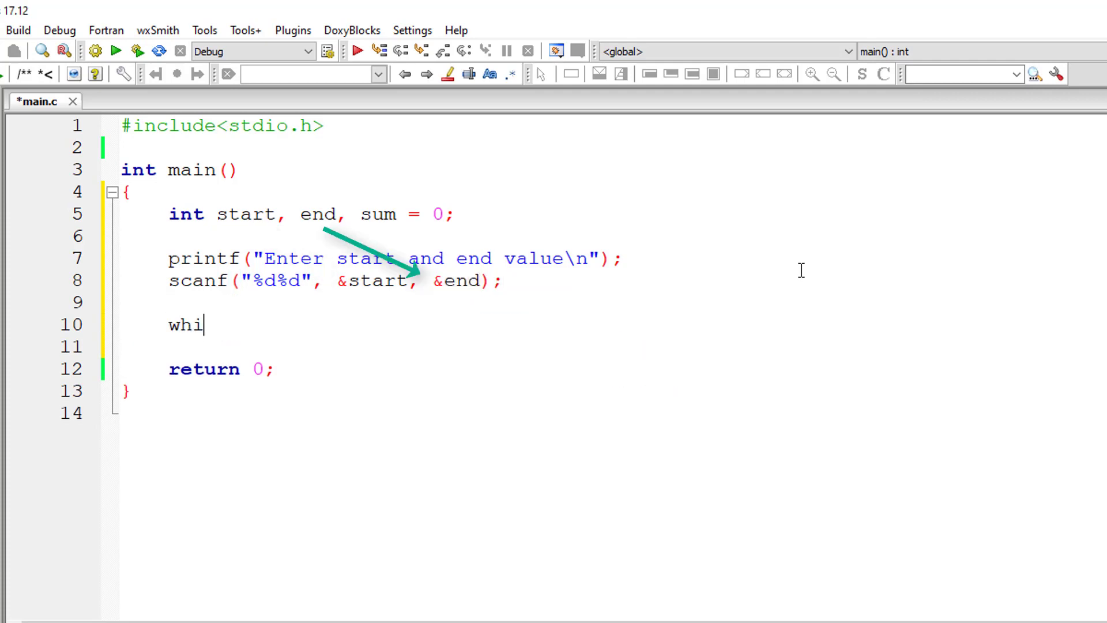
# Write a while(start <= end) loop with start++ that adds start to sum when start%2 != 0
pyautogui.write('le(start)')
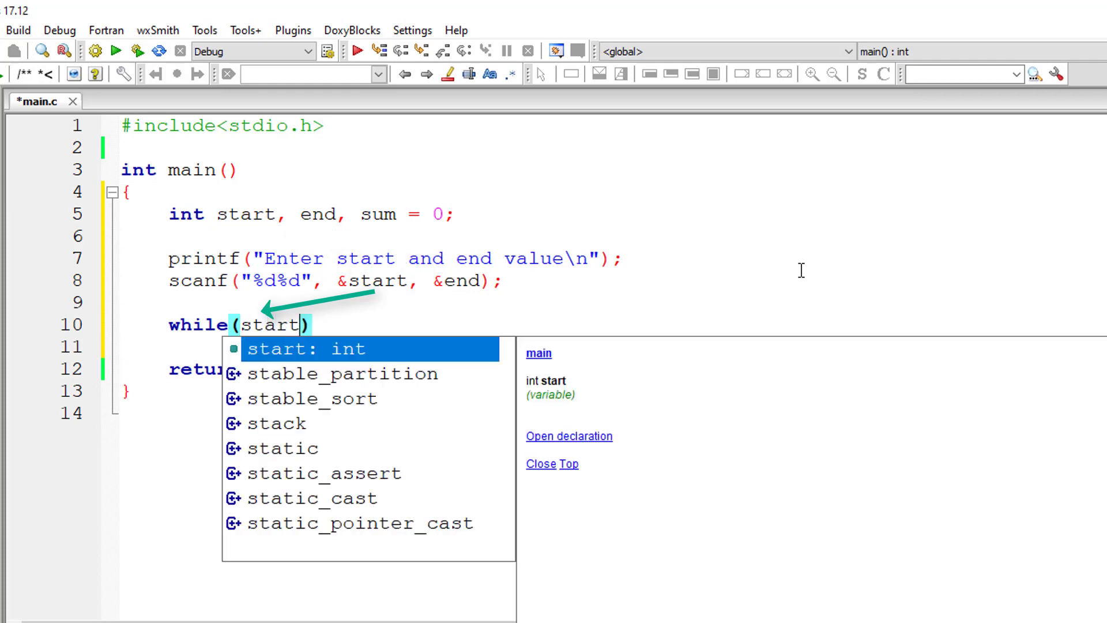
pyautogui.write('<= end')
pyautogui.click(609, 347)
pyautogui.write('{')
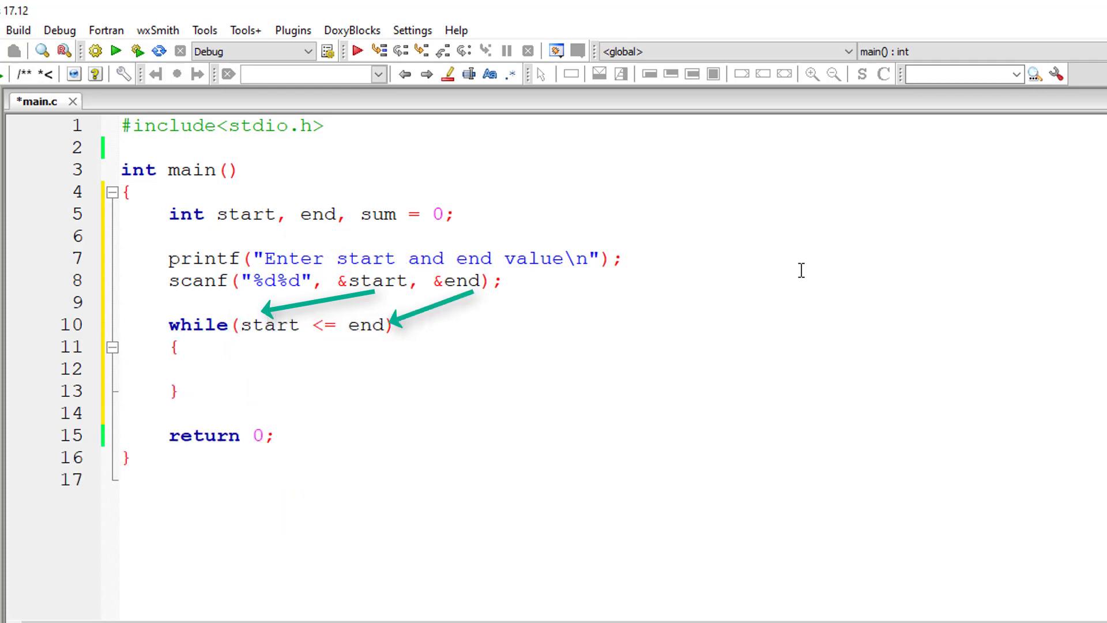
pyautogui.write('start++;')
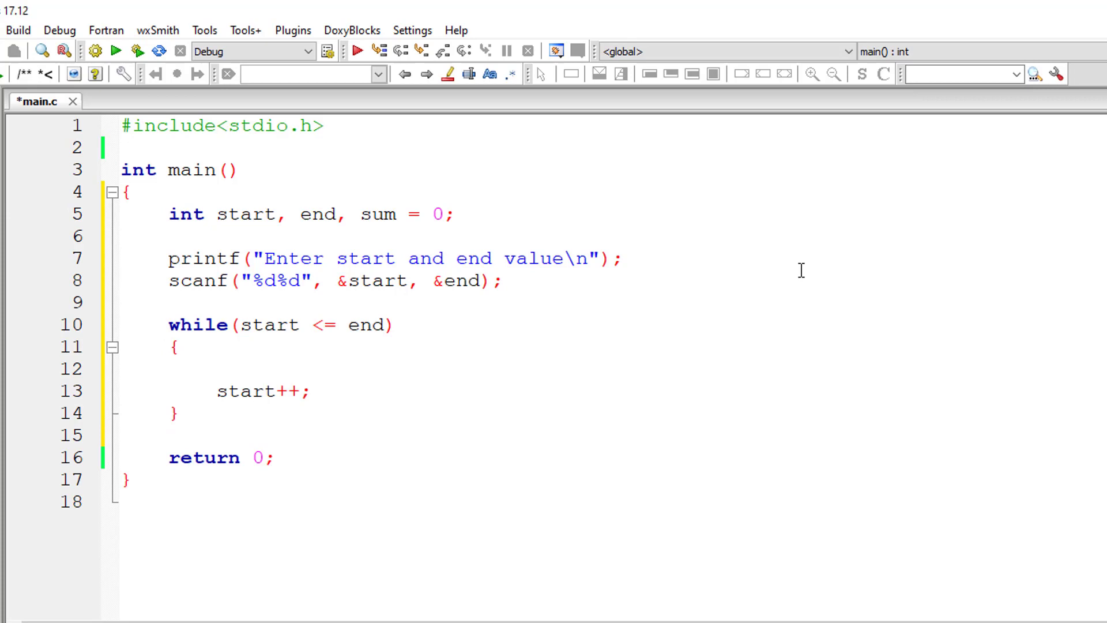
pyautogui.write('if(start')
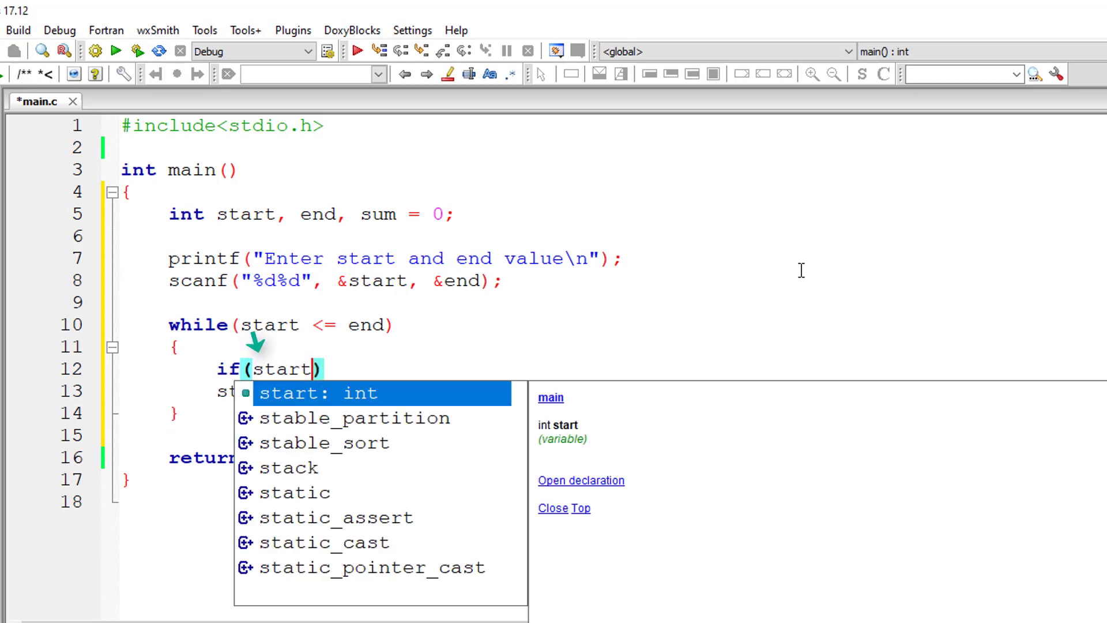
pyautogui.write('%2')
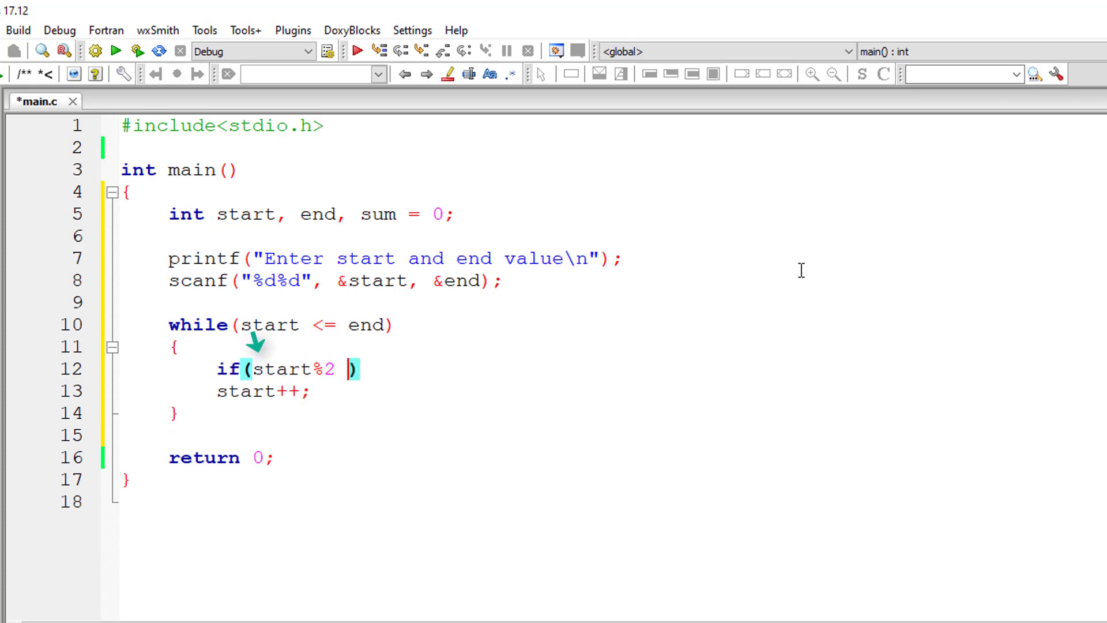
pyautogui.write('!= 0')
pyautogui.write('s')
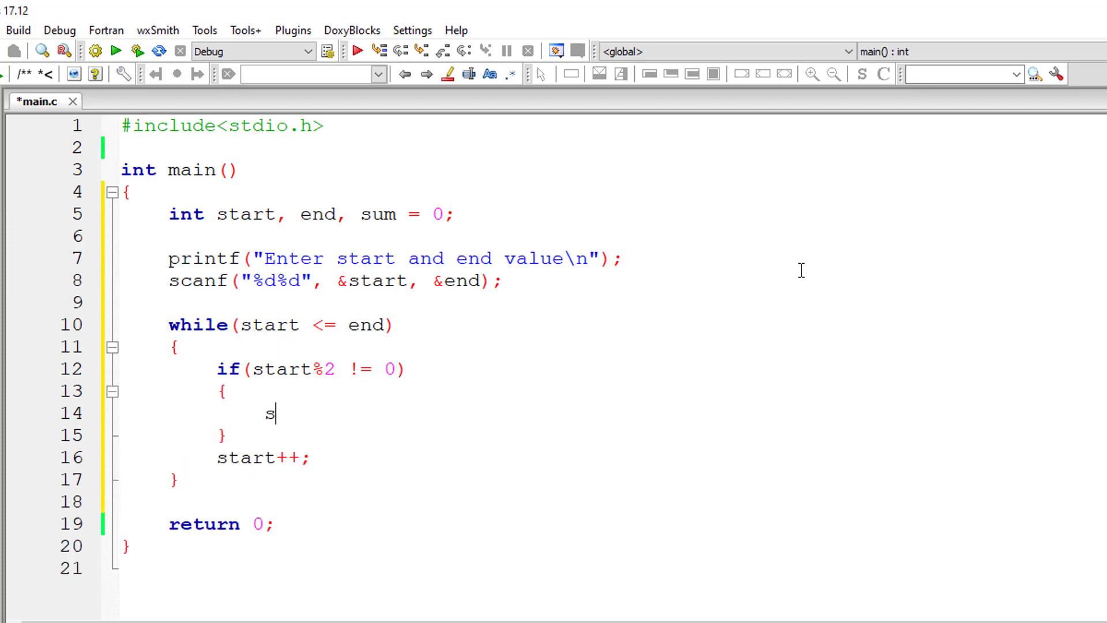
pyautogui.write('um = sum')
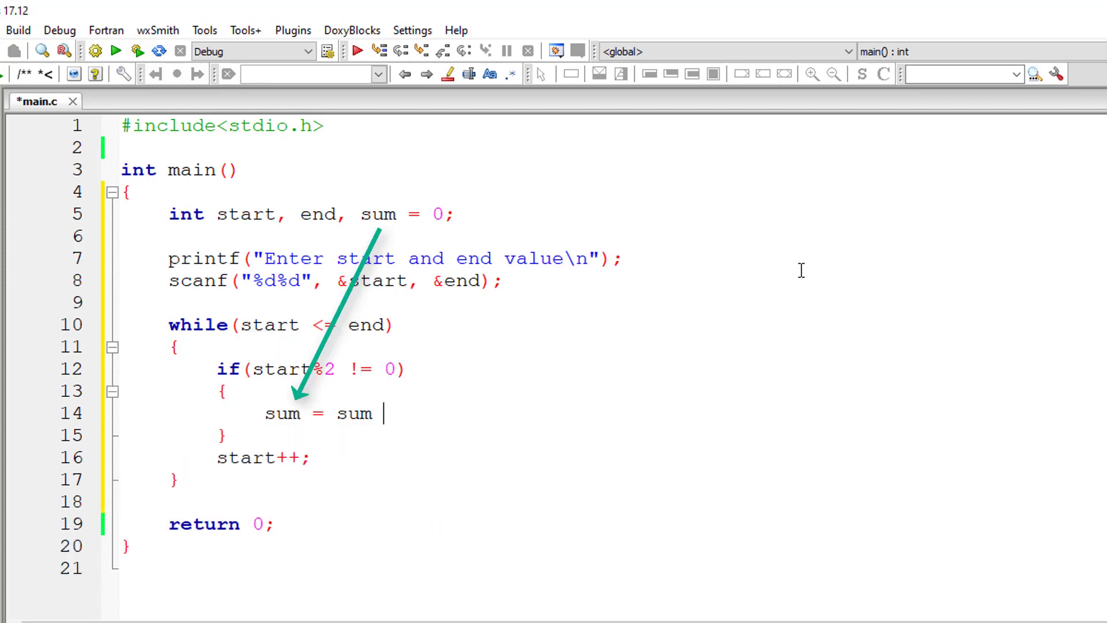
pyautogui.write('+ start;')
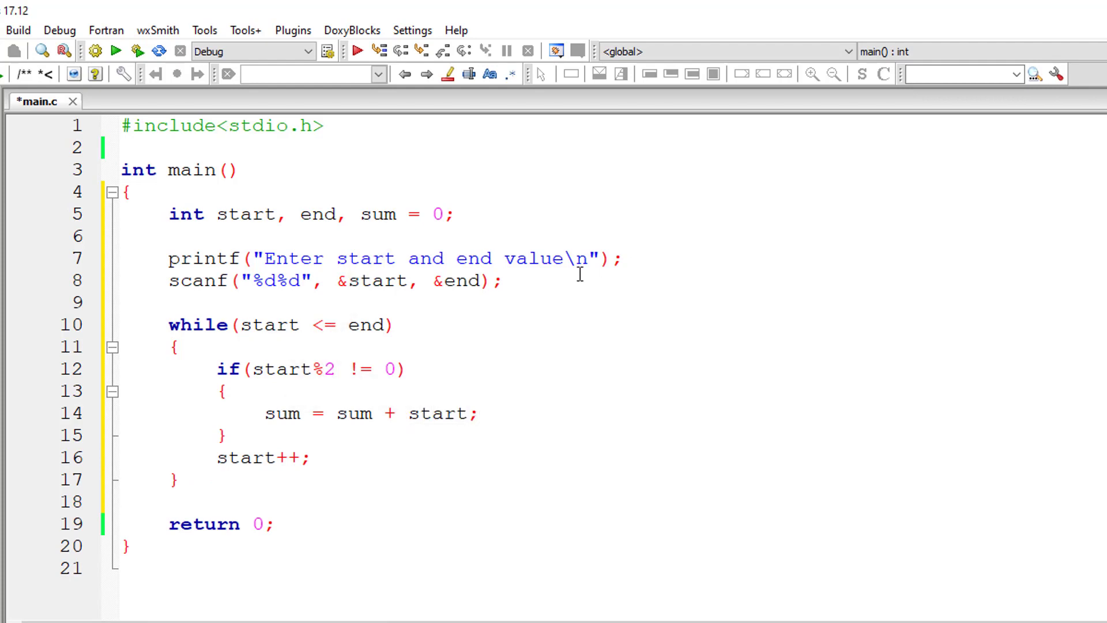
pyautogui.write('printf("')
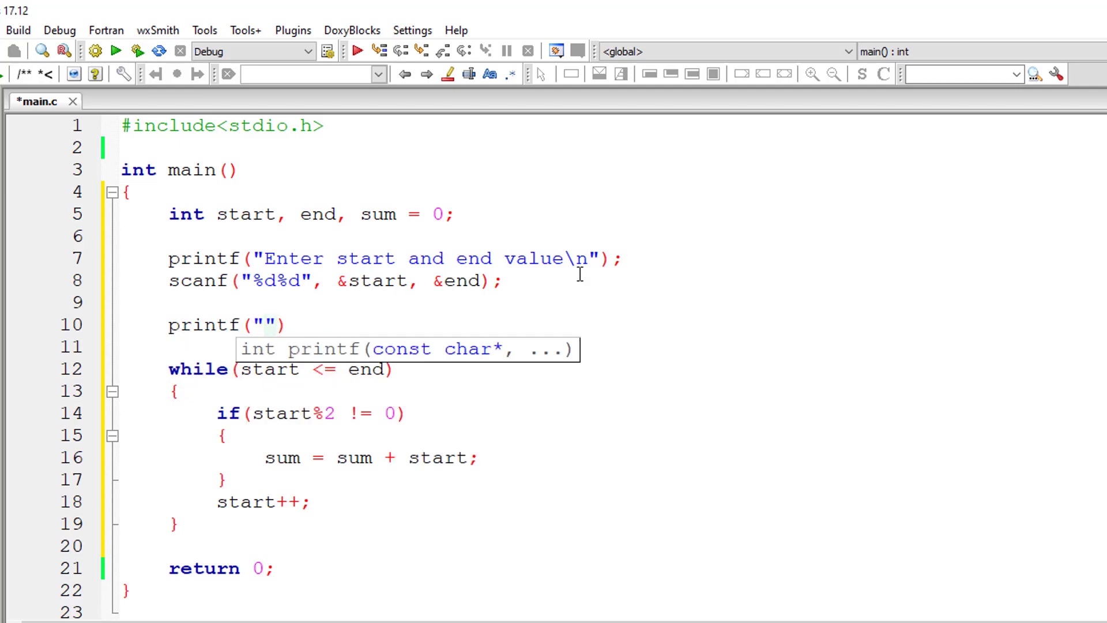
# Add printf("\nSum of odd numbers from %d to %d is ", start, end) before the loop
pyautogui.write('Sum of odd numbers from')
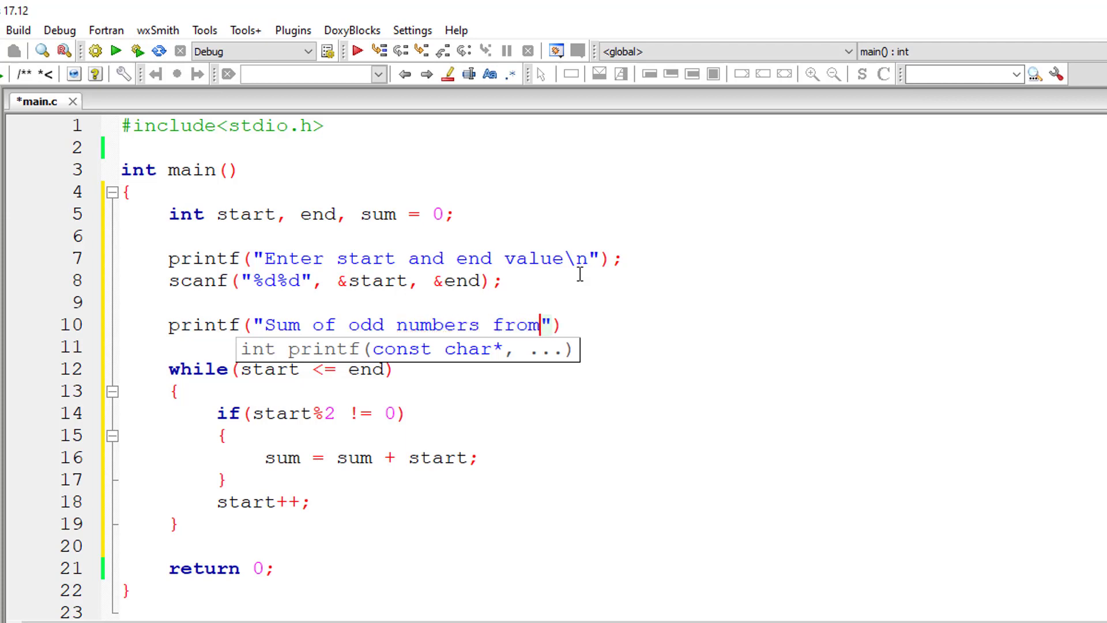
pyautogui.write('%d to')
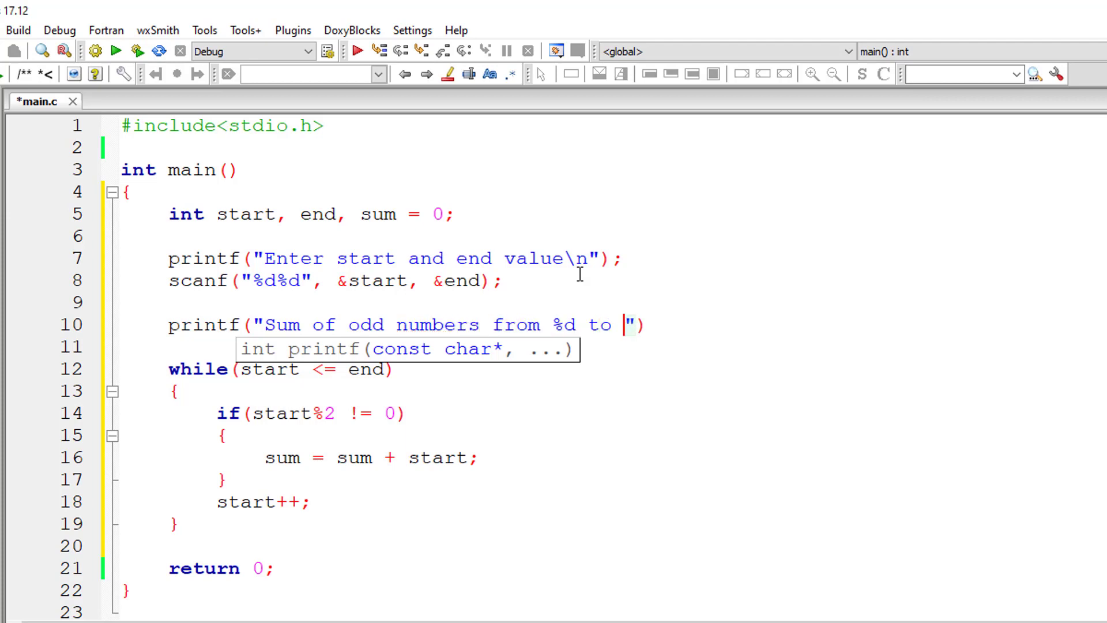
pyautogui.write('%d is')
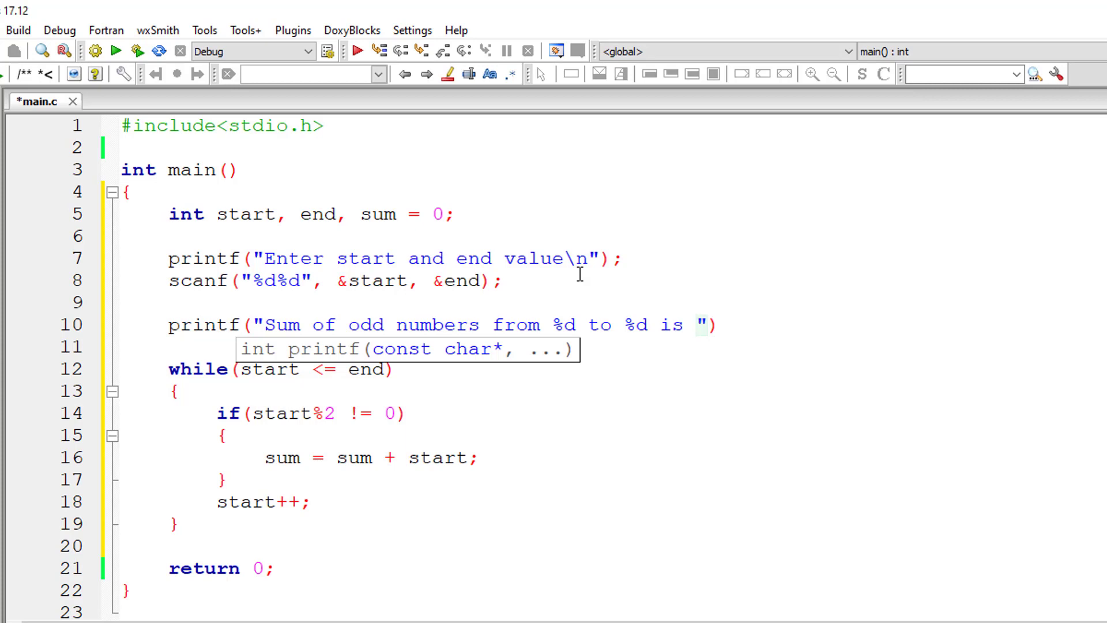
pyautogui.write(',')
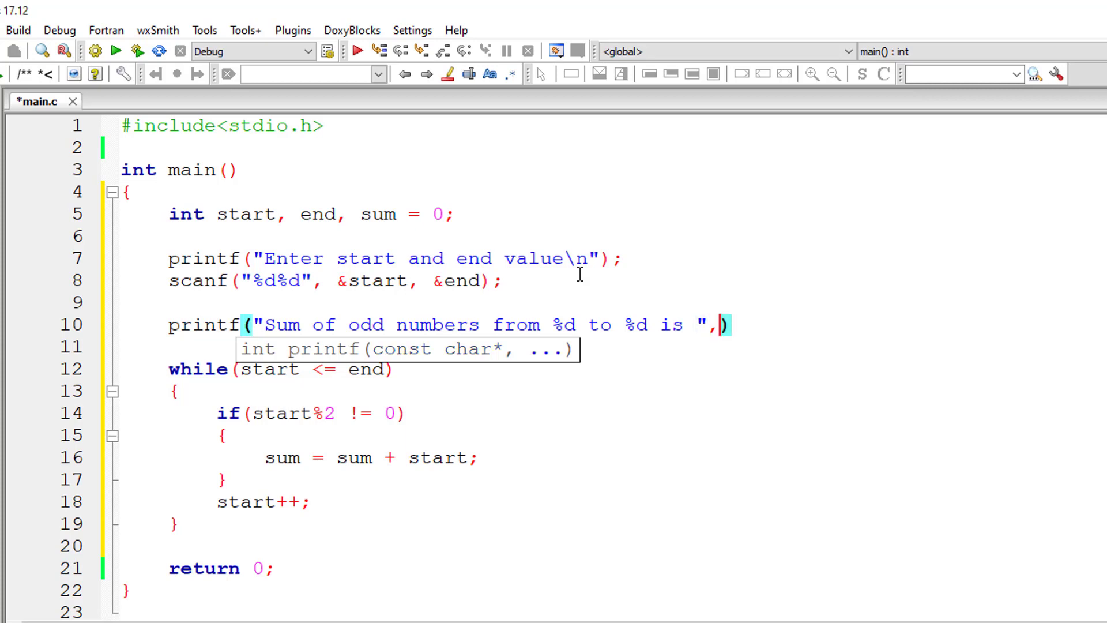
pyautogui.write('start')
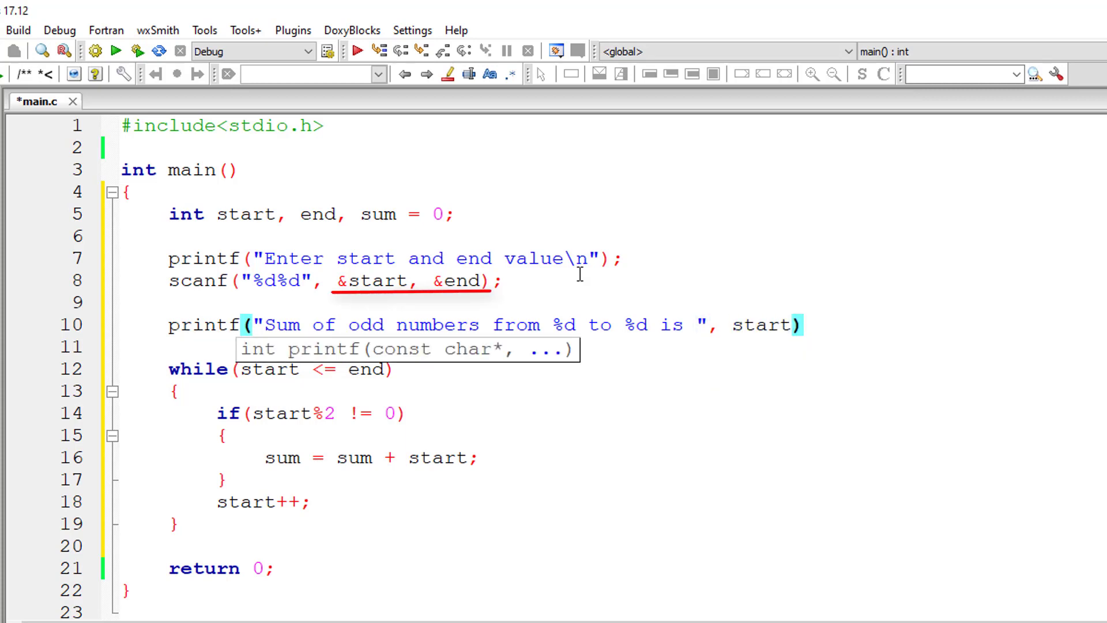
pyautogui.write(', end')
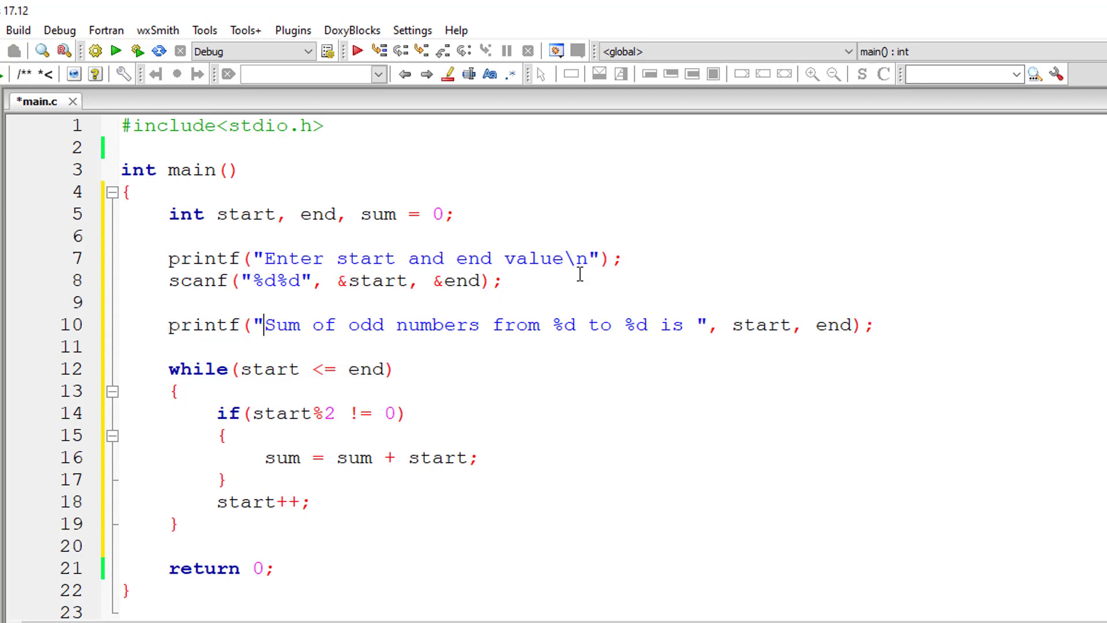
pyautogui.write('\\n')
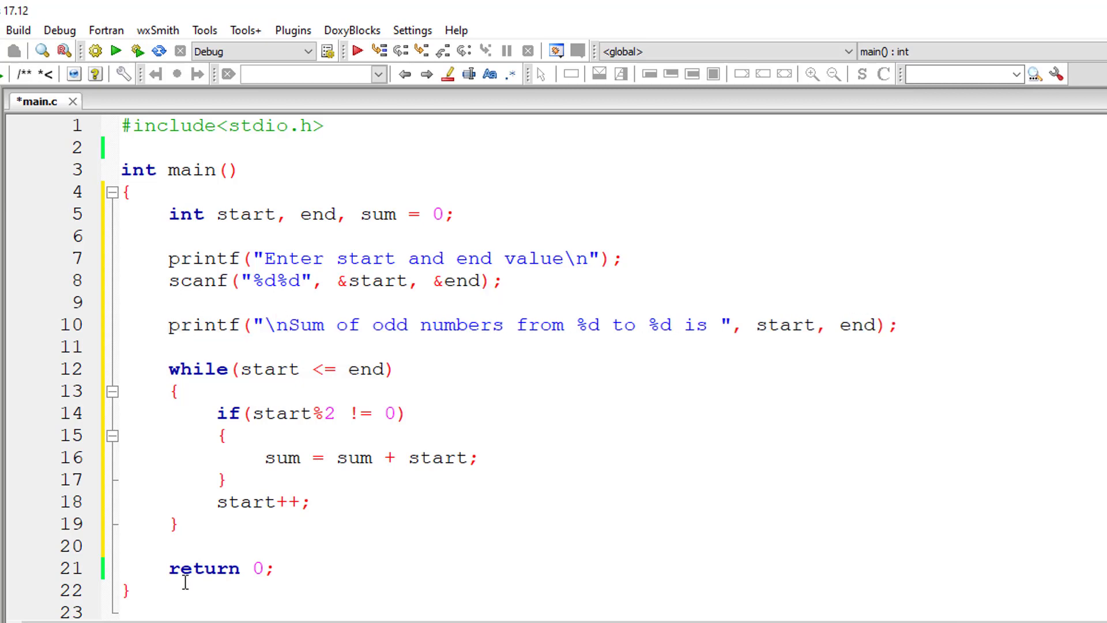
# Print the result after the loop with printf("%d\n", sum)
pyautogui.write('priht')
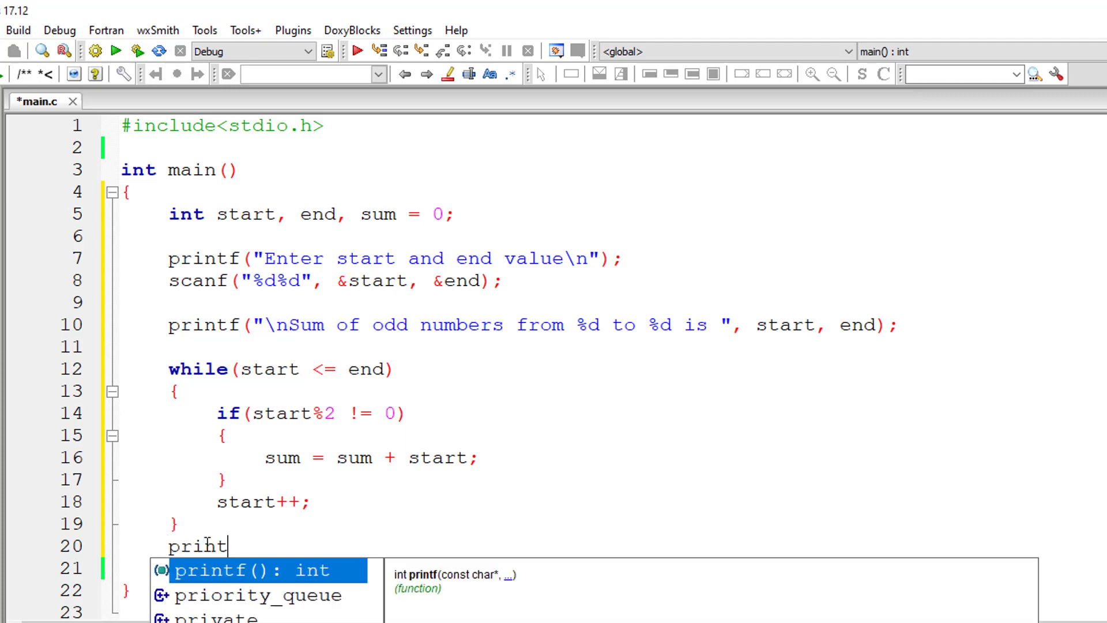
pyautogui.write('f("%"')
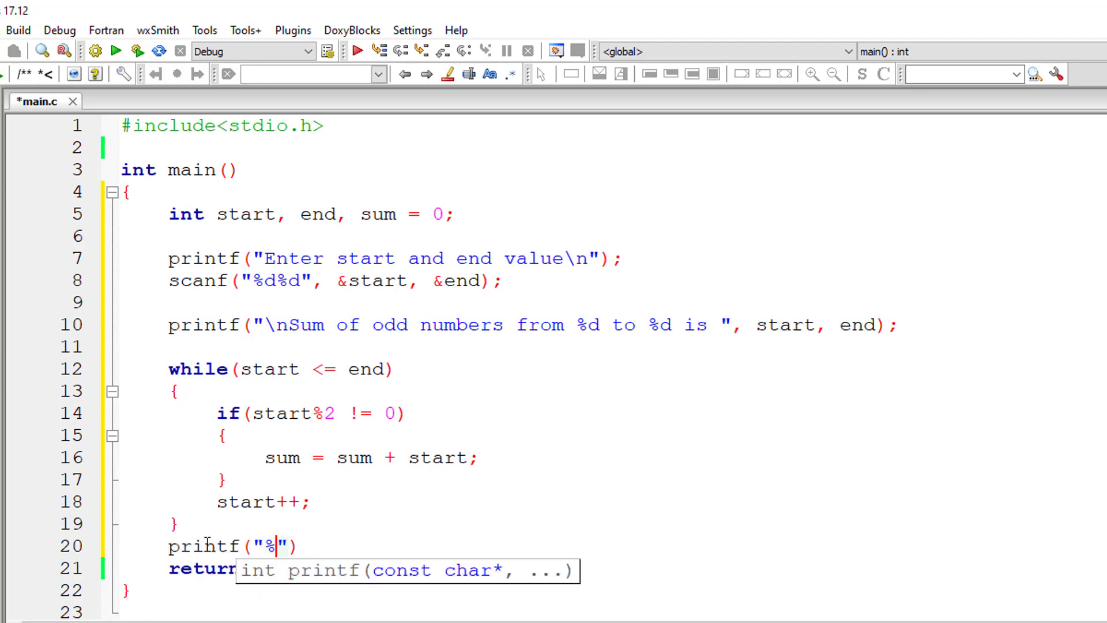
pyautogui.write('d\\n')
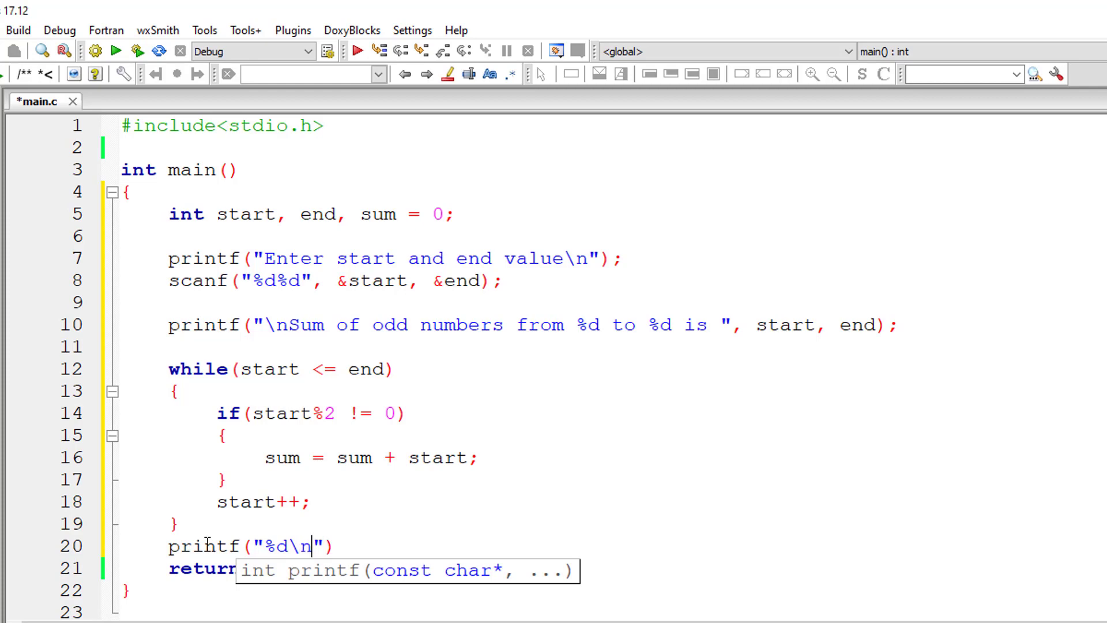
pyautogui.write(', sum')
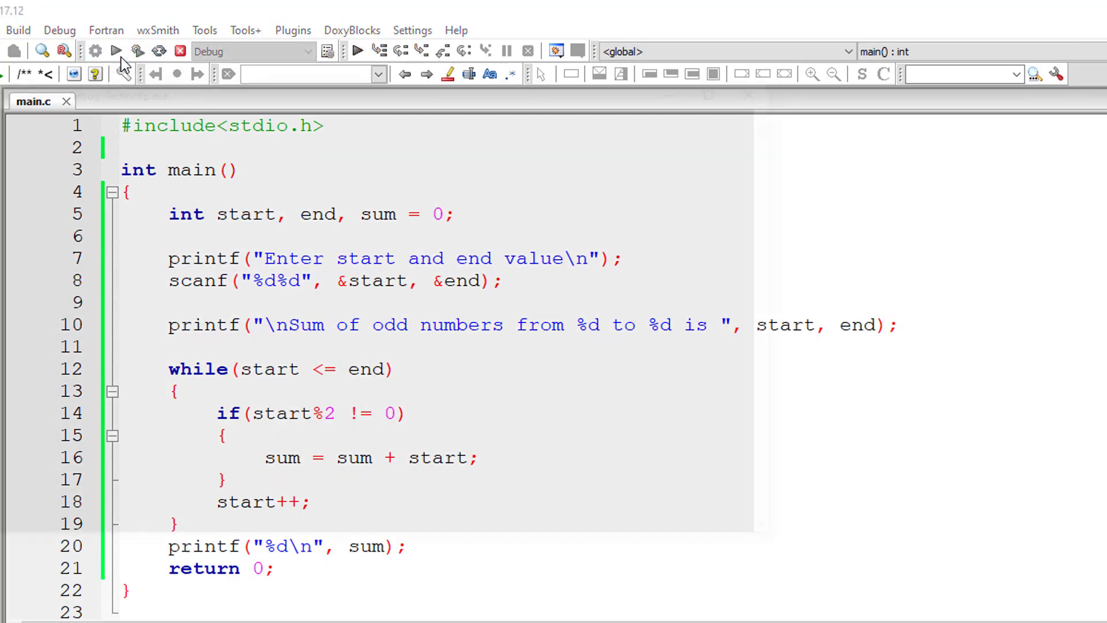
# Build and run the program and enter 10 and 2 at the console prompt
pyautogui.click(117, 50)
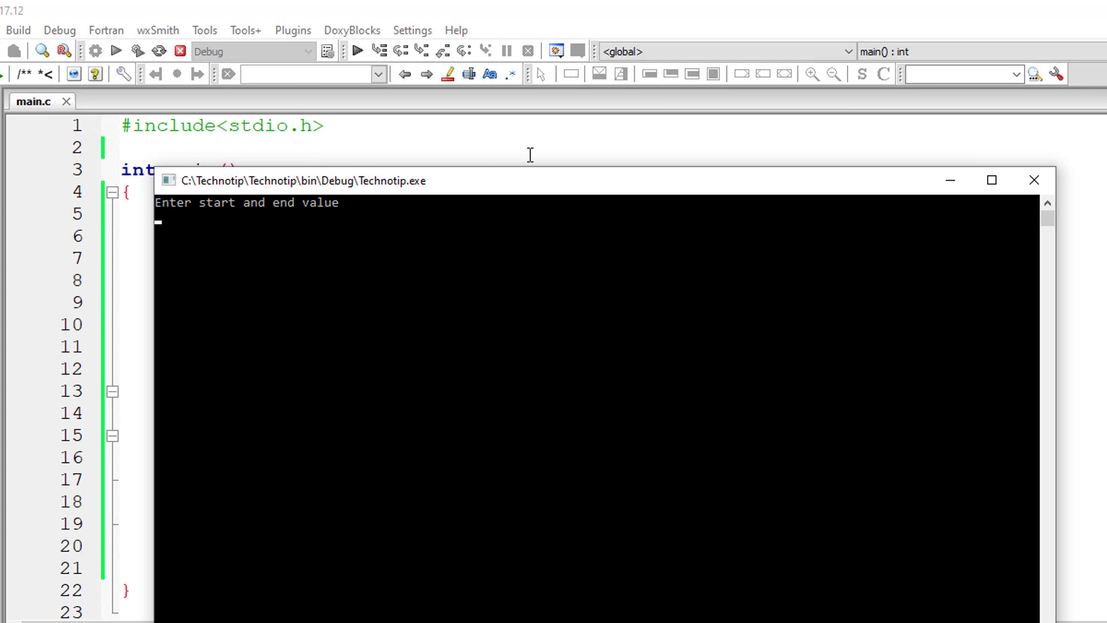
pyautogui.write('10')
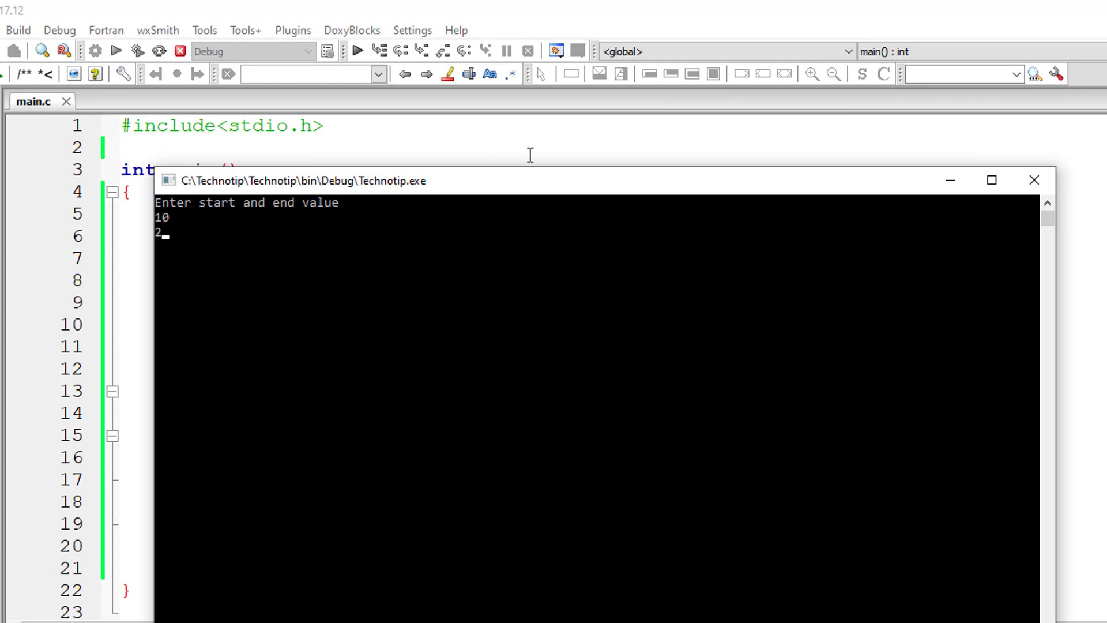